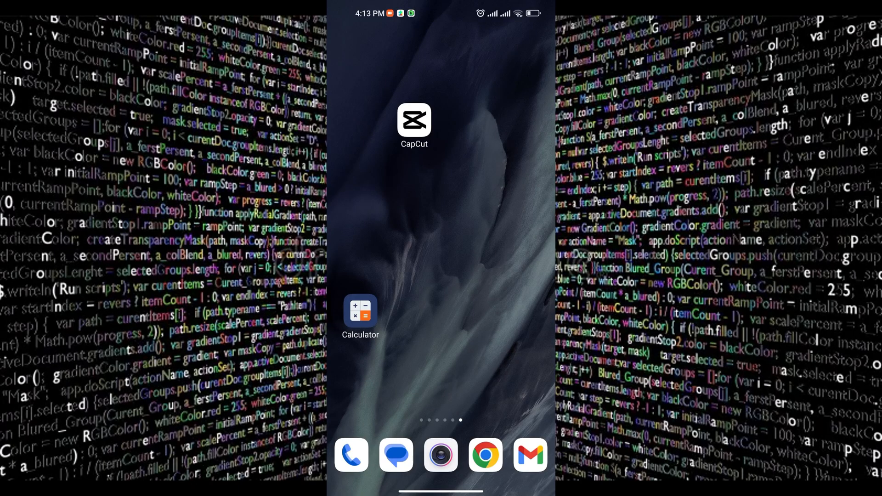
Launch CapCut and begin a new project to pick the green-screen tortoise clip
{"action": "left_click", "coordinate": [413, 121]}
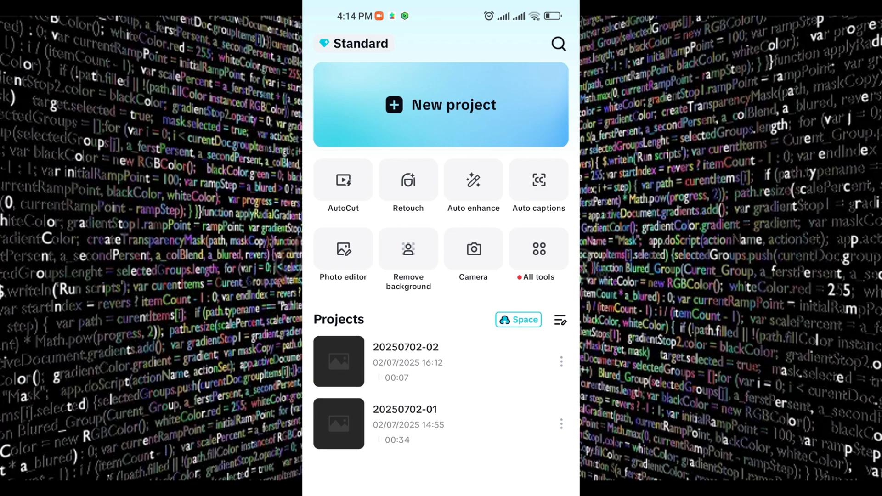
{"action": "left_click", "coordinate": [441, 105]}
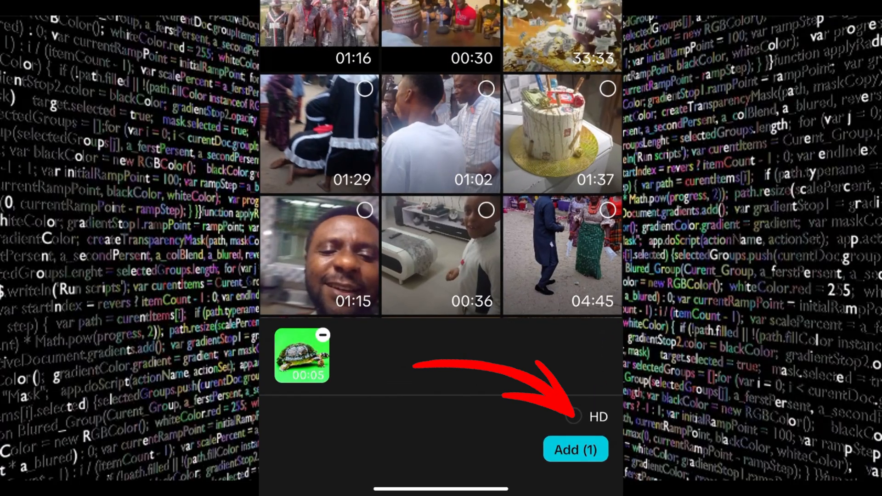
Add the tortoise clip to the timeline and bring up the Remove BG options
{"action": "left_click", "coordinate": [575, 449]}
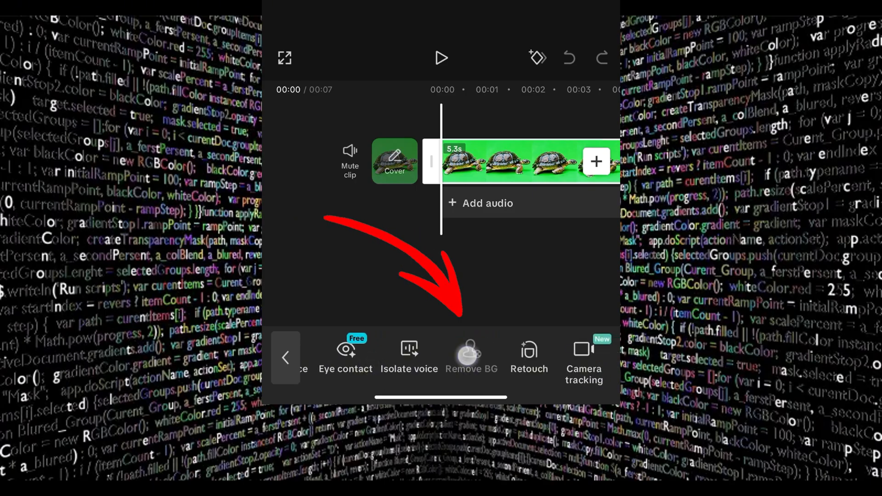
{"action": "left_click", "coordinate": [472, 358]}
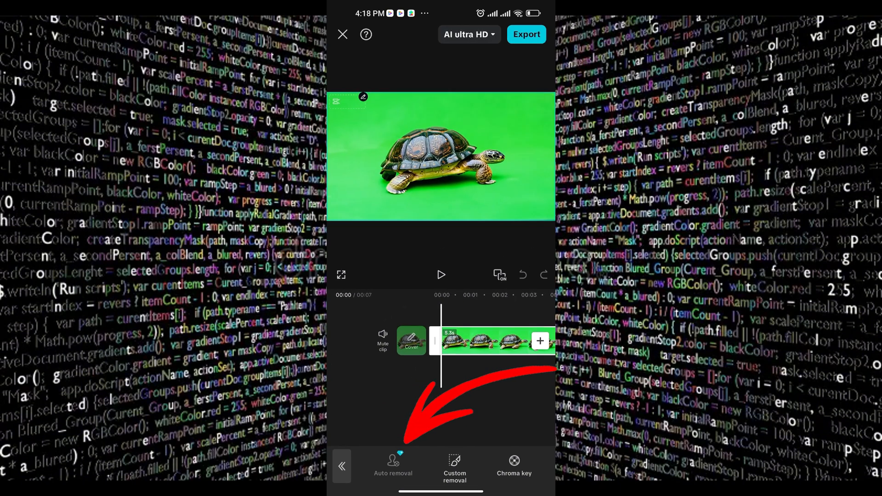
Apply Chroma key to the tortoise clip to remove the green background
{"action": "left_click", "coordinate": [393, 467]}
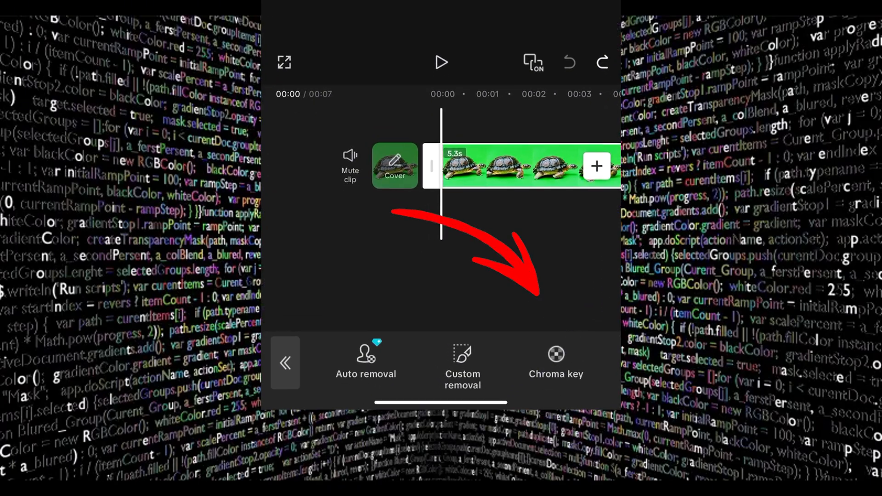
{"action": "left_click", "coordinate": [556, 363]}
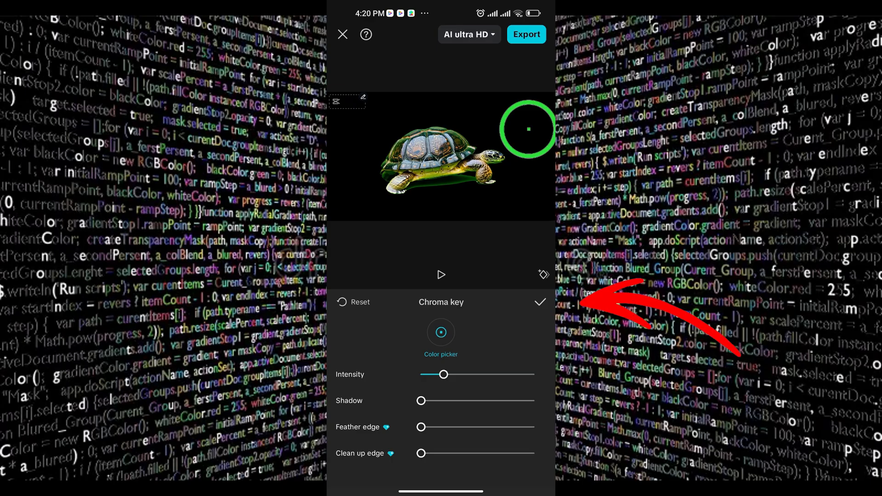
Raise Chroma key intensity to 70 and increase shadow, then confirm the keying
{"action": "left_click", "coordinate": [540, 303]}
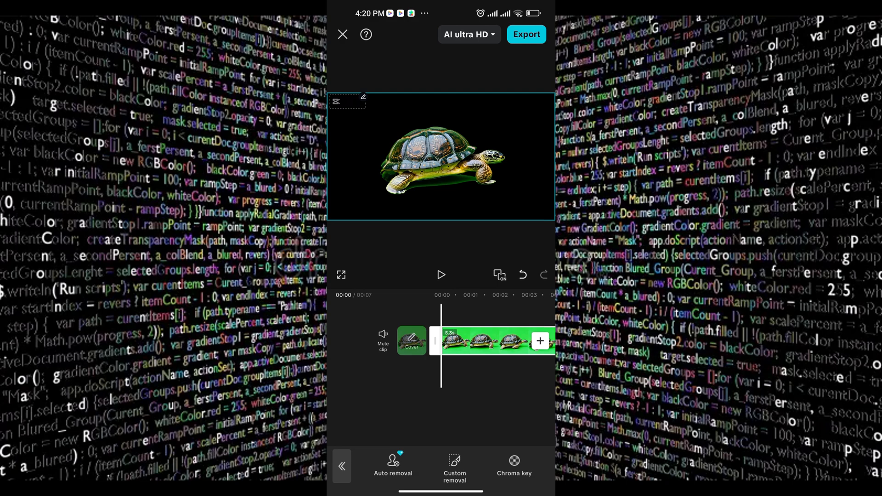
{"action": "left_click", "coordinate": [514, 467]}
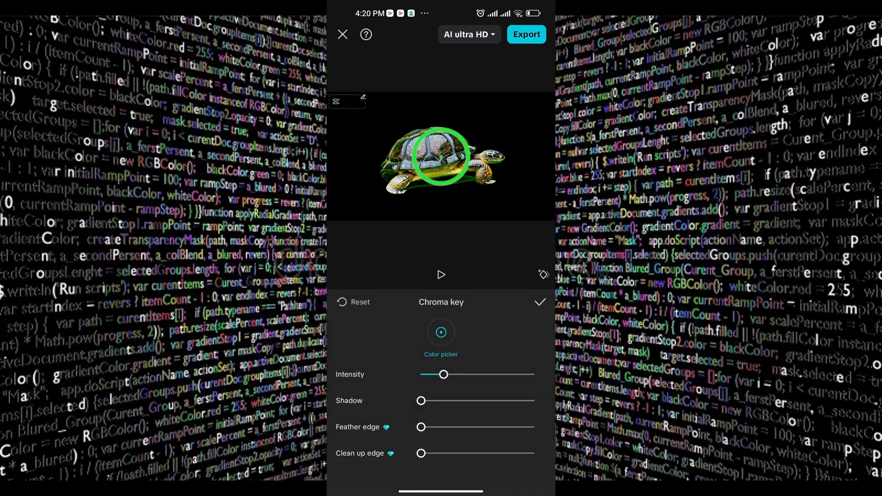
{"action": "left_click_drag", "start_coordinate": [443, 374], "coordinate": [454, 376]}
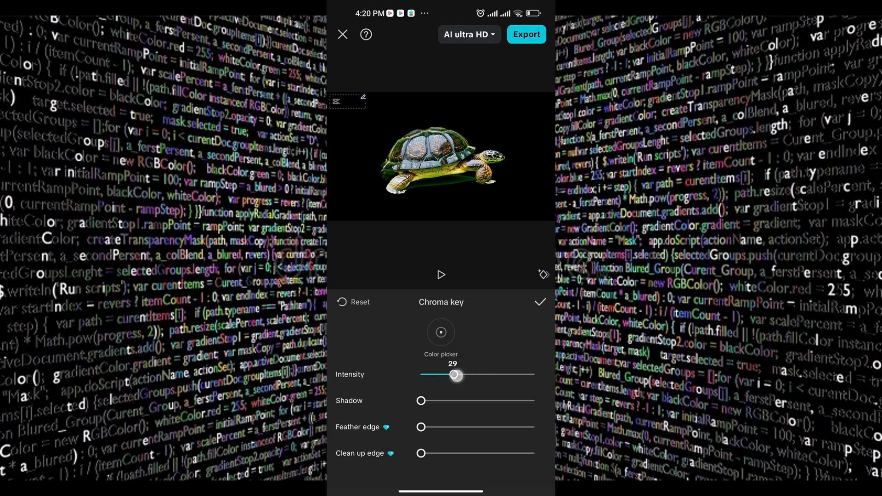
{"action": "left_click_drag", "start_coordinate": [455, 375], "coordinate": [500, 375]}
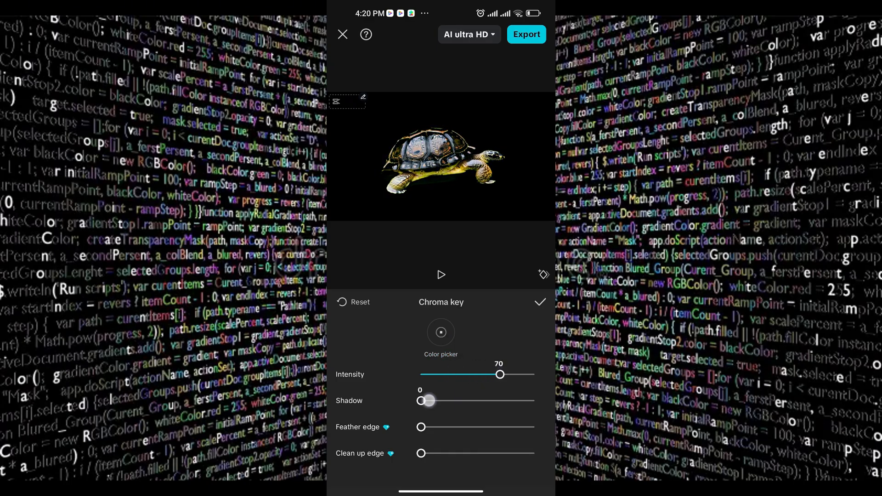
{"action": "left_click_drag", "start_coordinate": [422, 400], "coordinate": [504, 401]}
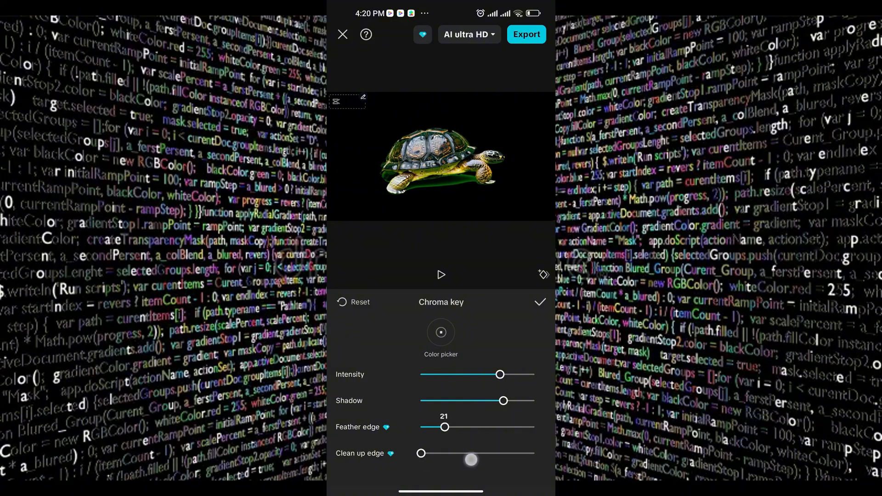
{"action": "left_click", "coordinate": [539, 303]}
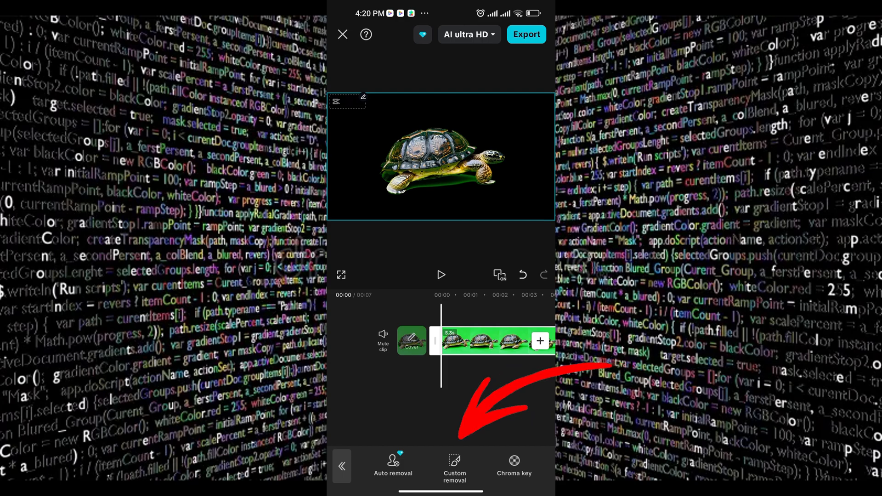
Close Custom removal unchanged and export the keyed tortoise video in 1080p
{"action": "left_click", "coordinate": [455, 466]}
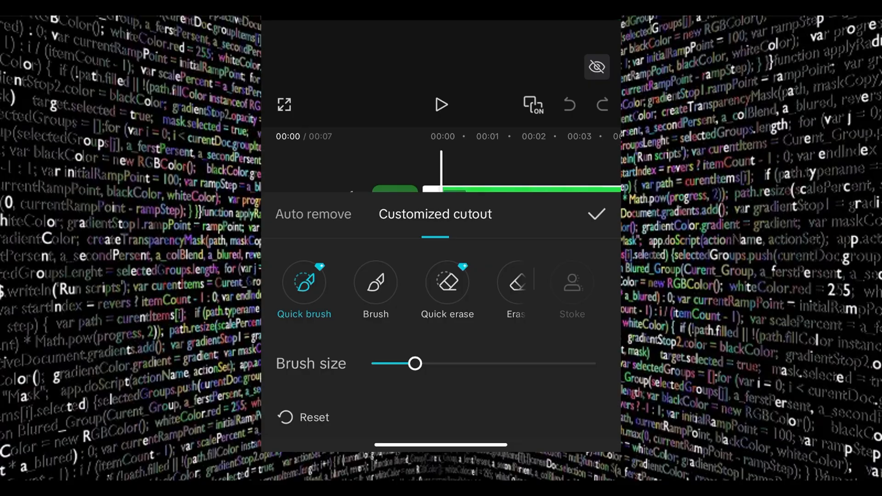
{"action": "left_click", "coordinate": [515, 283]}
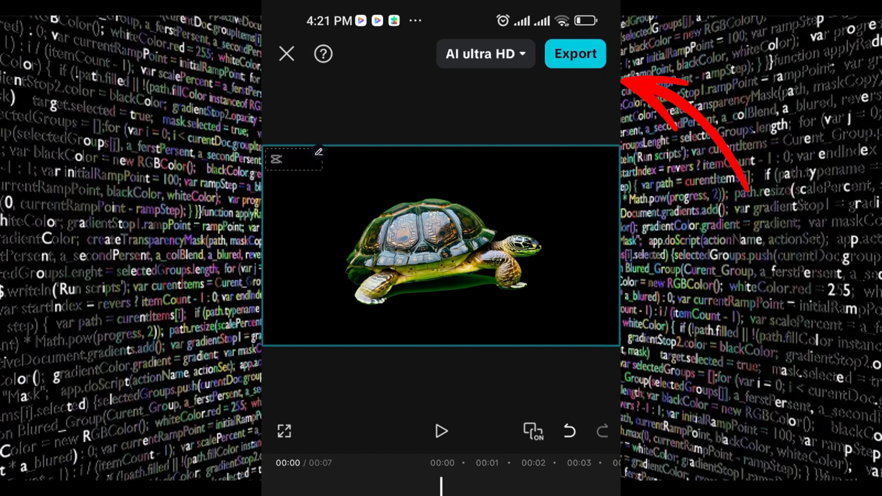
{"action": "left_click", "coordinate": [573, 54]}
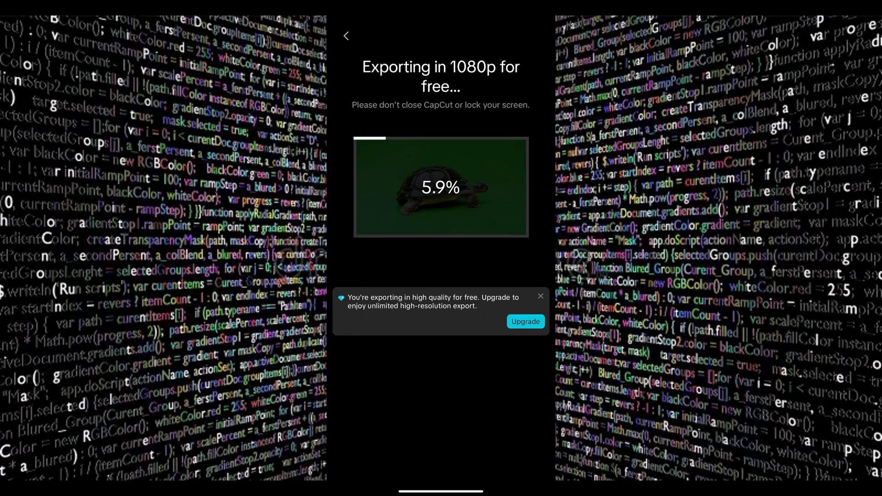